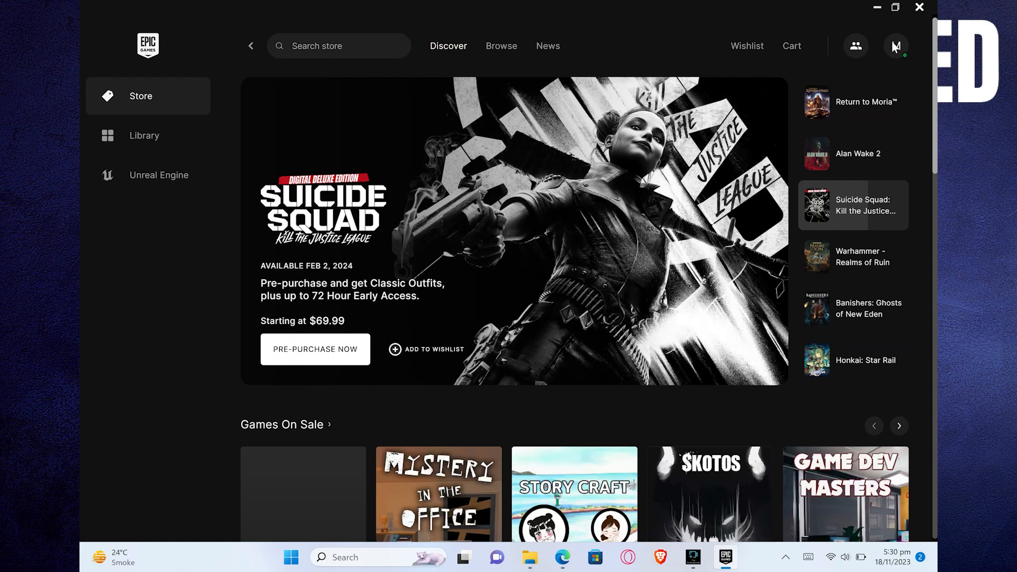
Go to Account from the profile avatar menu to reach Epic account settings
click(896, 45)
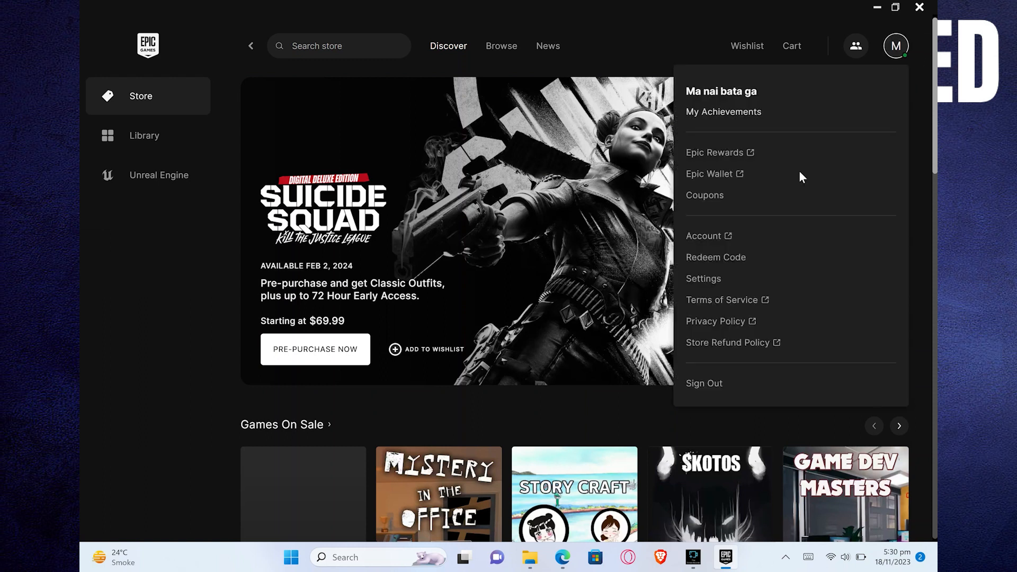
mouse_move(725, 244)
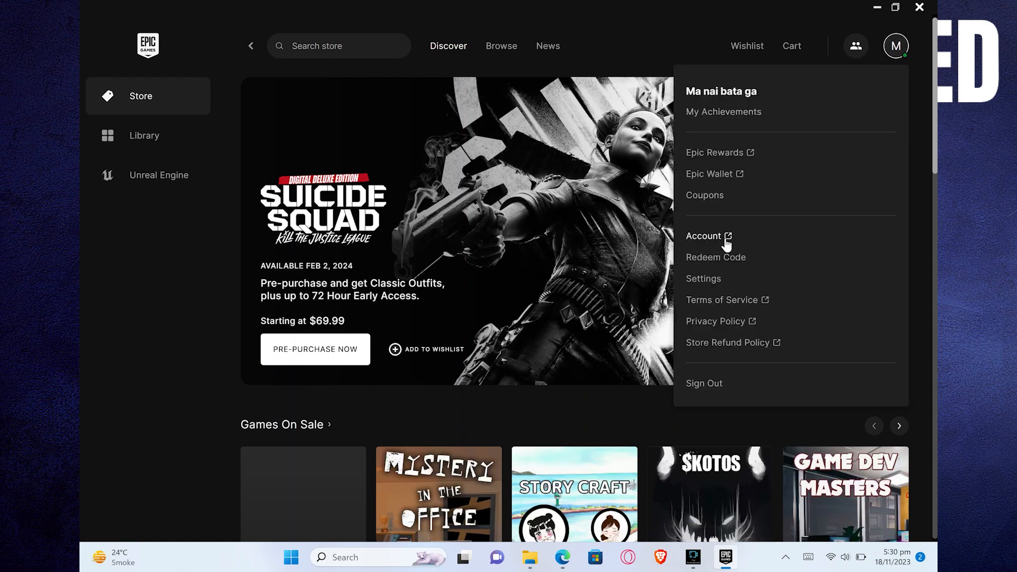
click(703, 235)
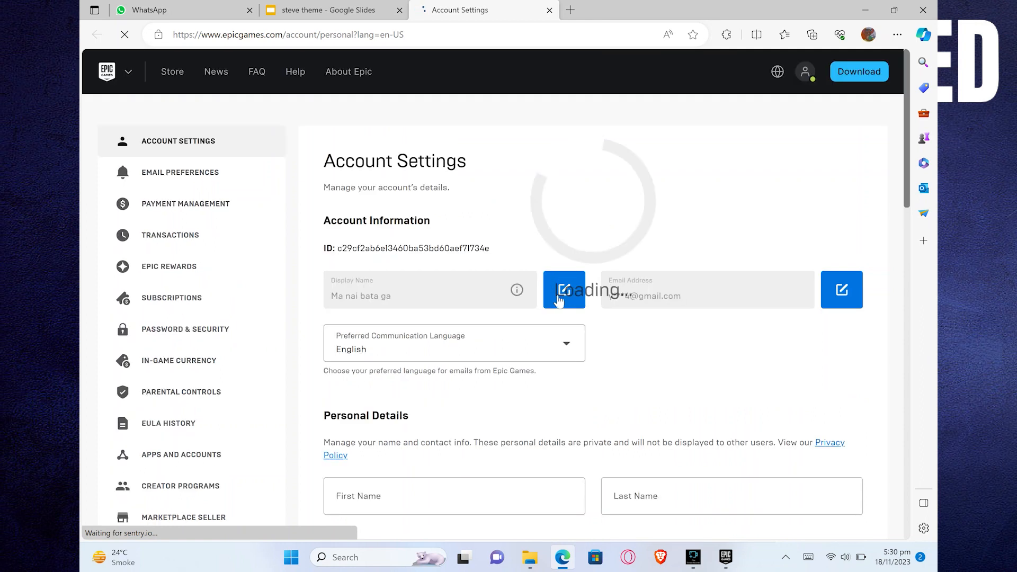
Begin editing the Display Name field with its pencil button
click(564, 288)
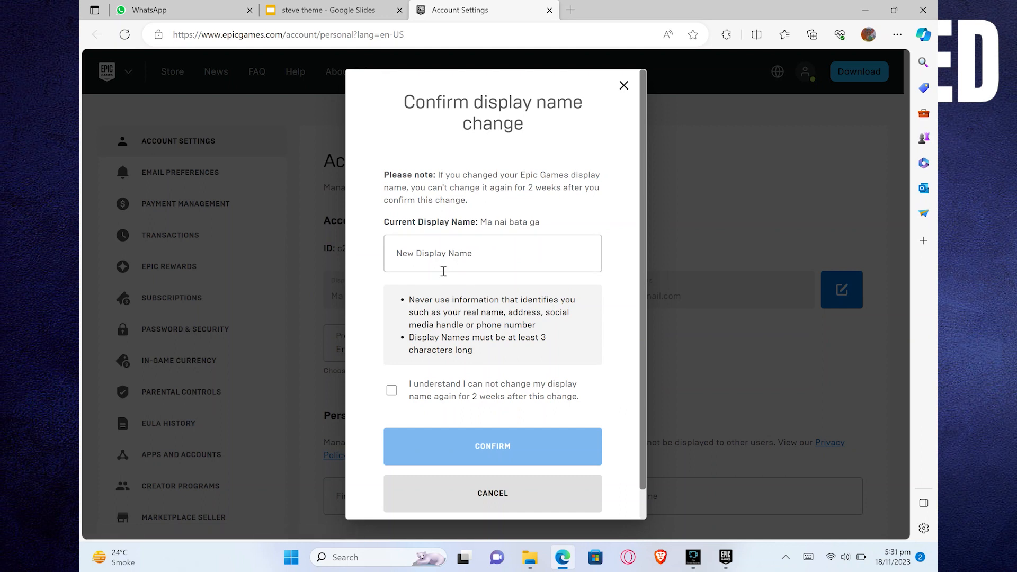
Enter new display name 'ssssdemo', accept the two-week restriction, and confirm the change
text(s)
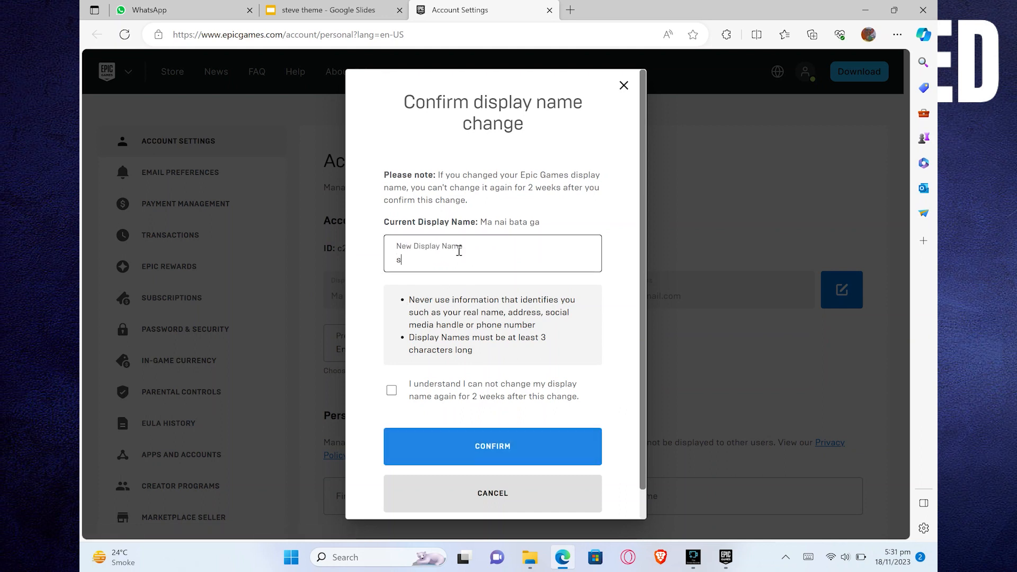
text(sssdemo)
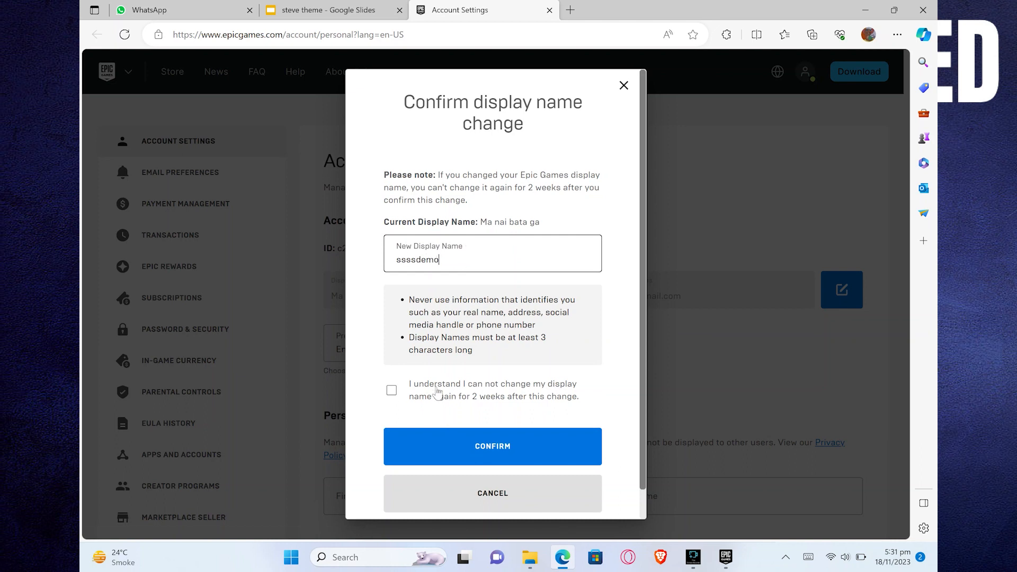
click(392, 390)
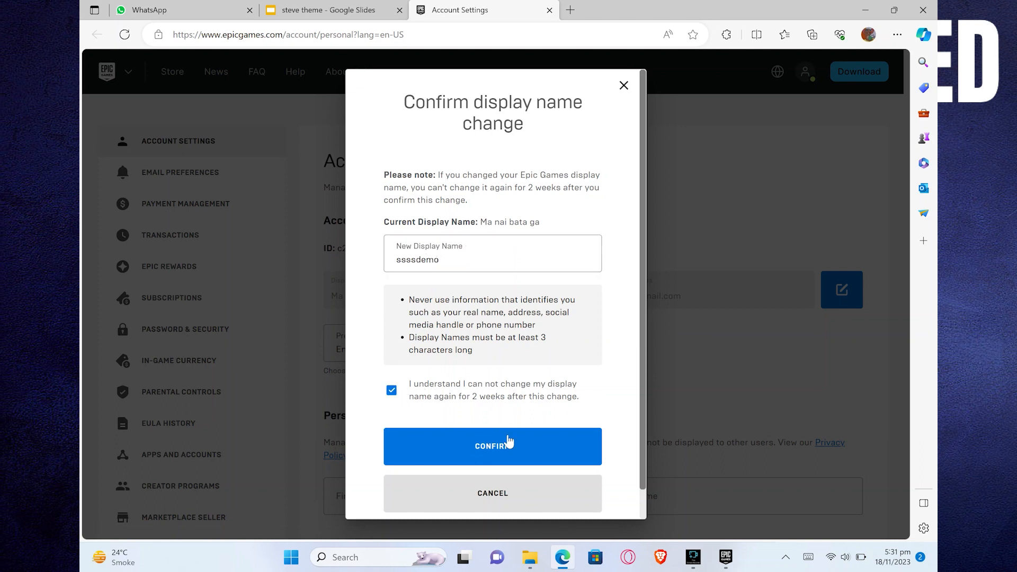
click(492, 446)
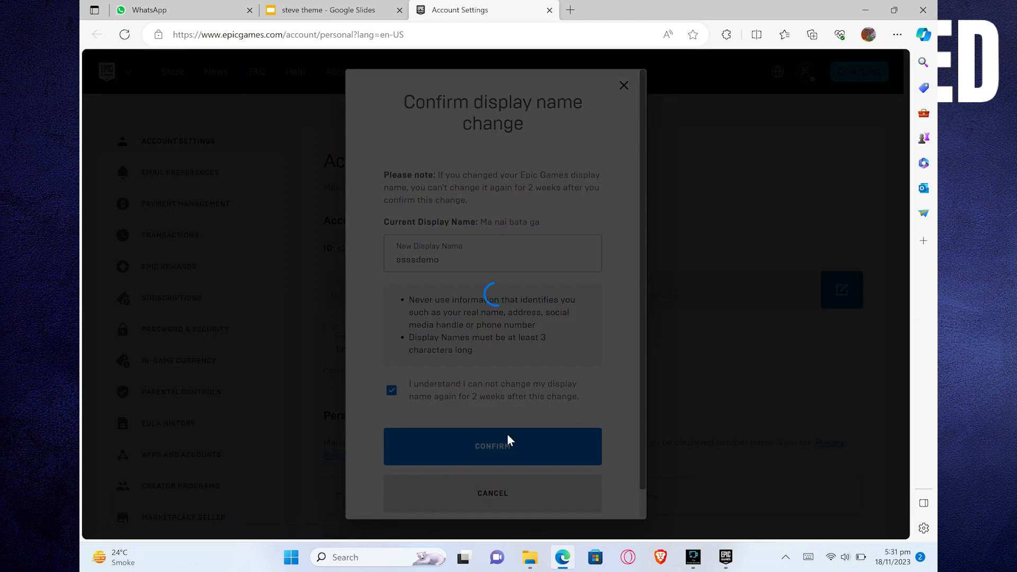
click(493, 446)
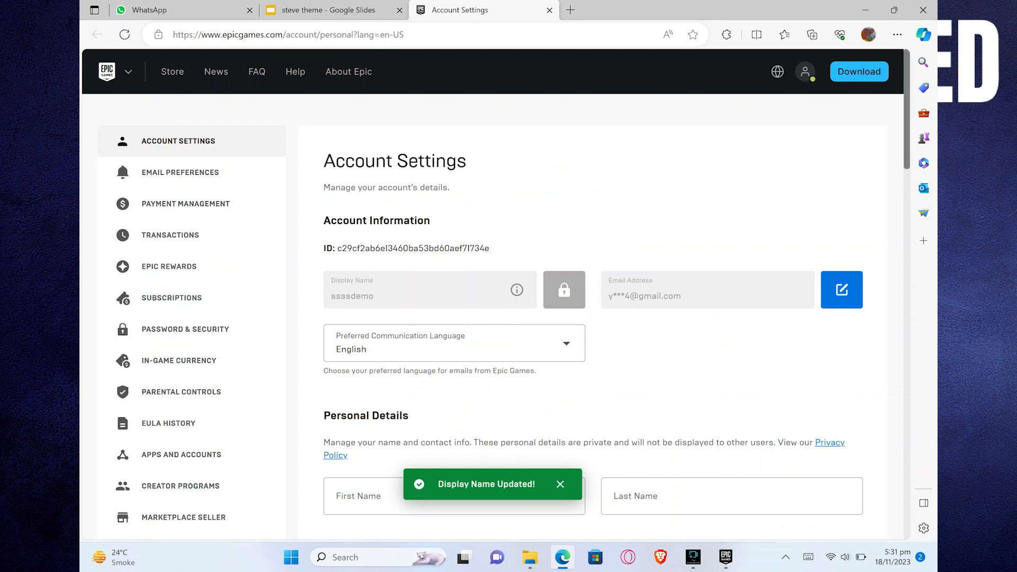
Close the green 'Display Name Updated!' toast, leaving ssssdemo as display name
click(561, 484)
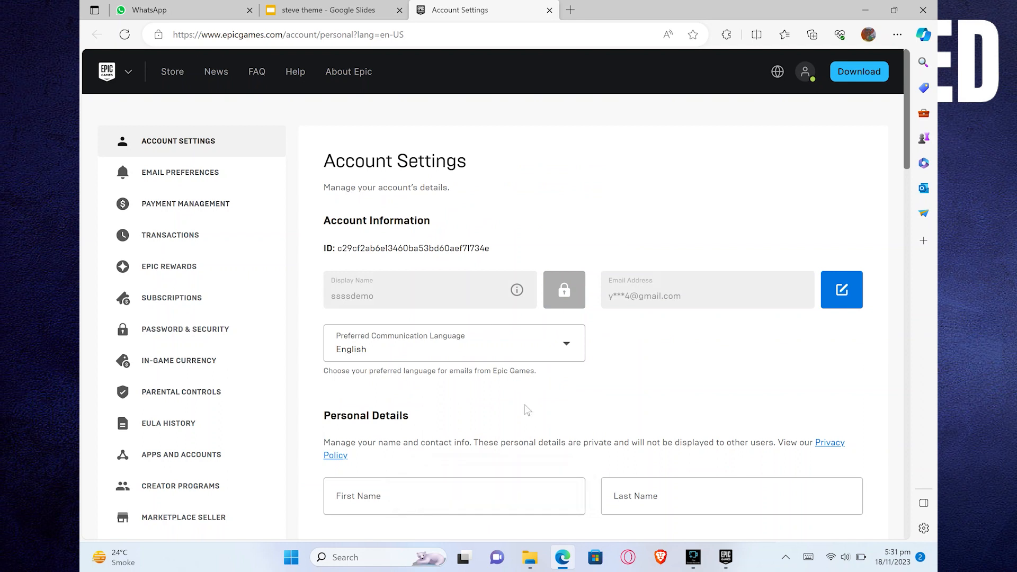